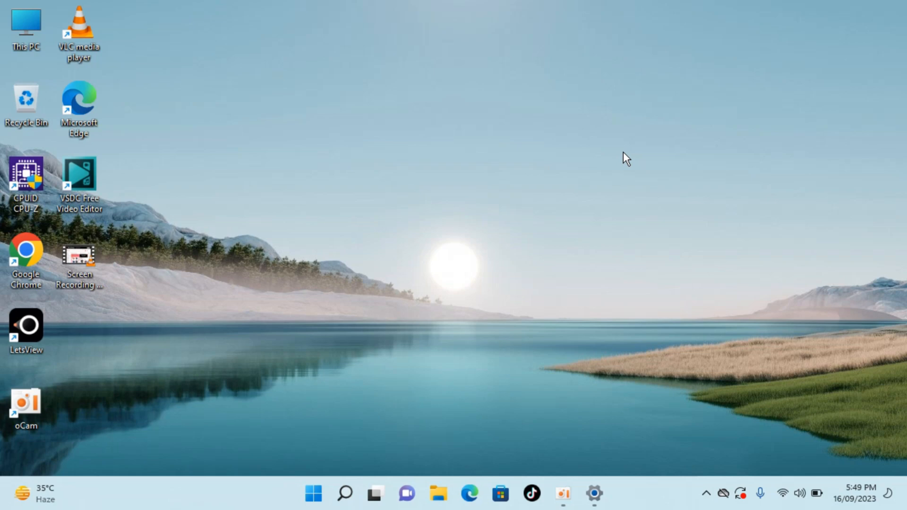
pyautogui.moveTo(361, 240)
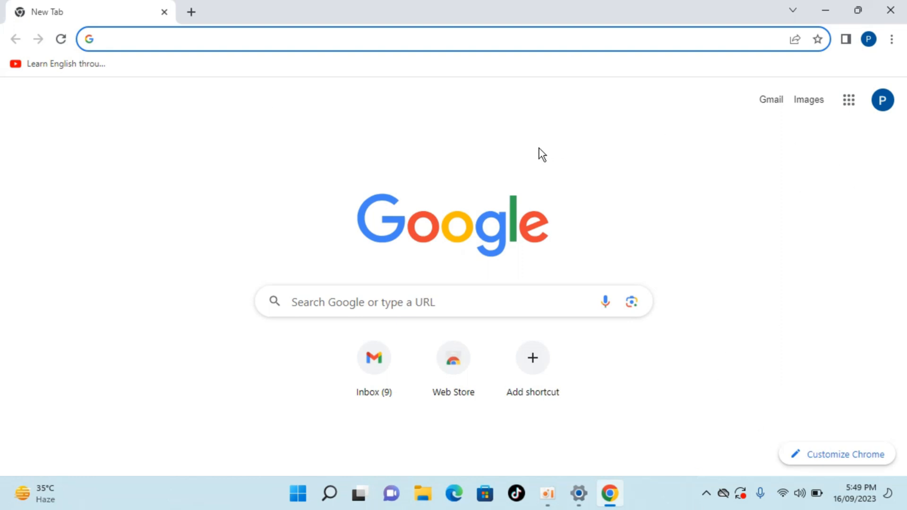
# - Search Google for 'kaspersky antivirus free' and open Kaspersky's Free Antivirus Software 2023 result
pyautogui.write('kaspersky')
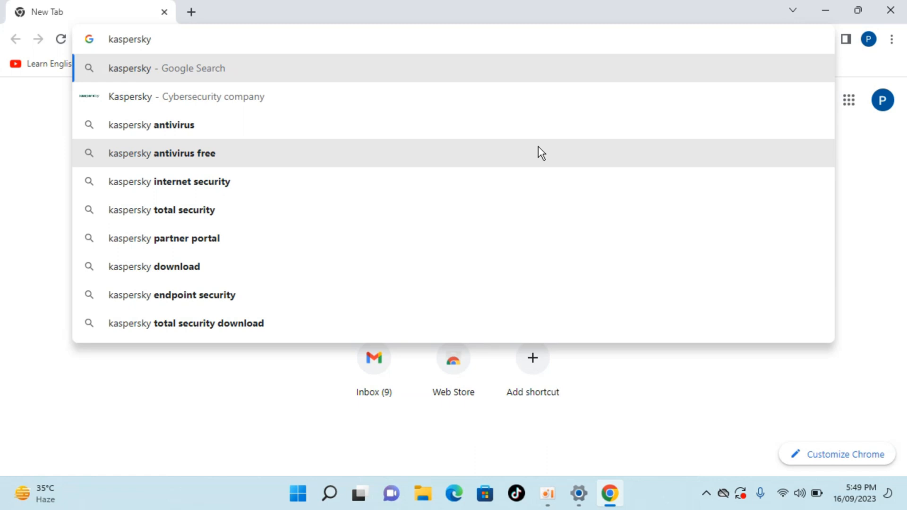
pyautogui.click(162, 153)
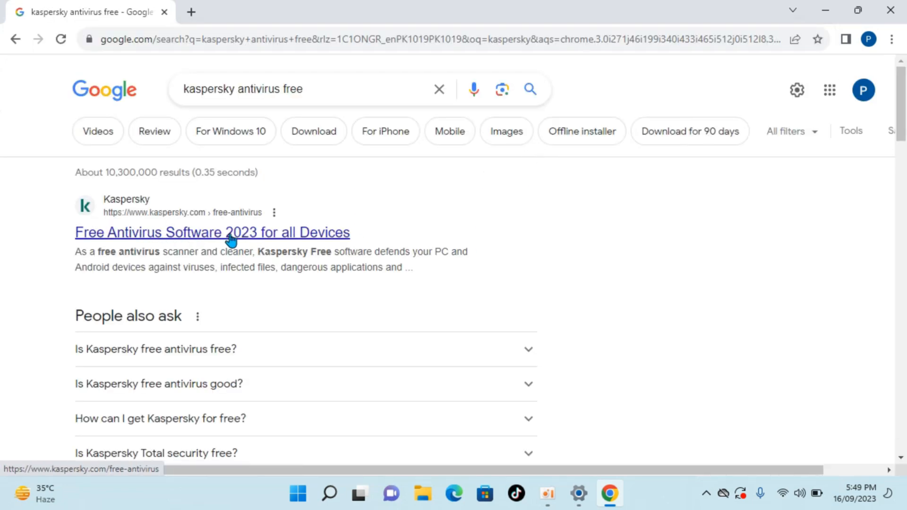
pyautogui.click(211, 232)
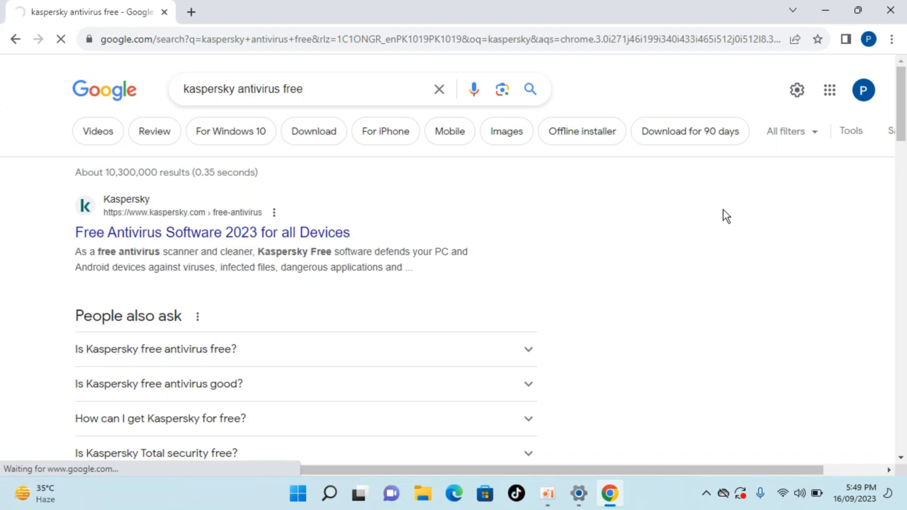
pyautogui.click(211, 232)
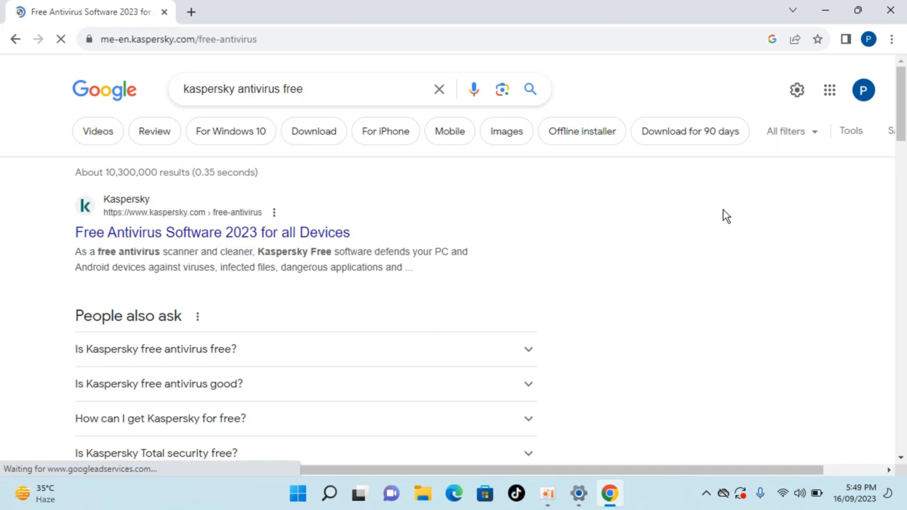
# - Reach the Kaspersky Free download page, dismiss the notification prompt, and download the Windows installer
pyautogui.click(212, 232)
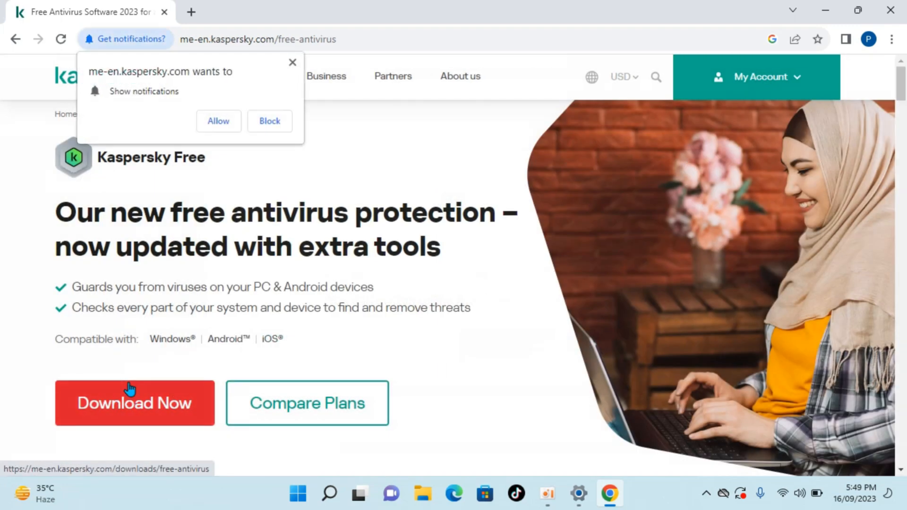
pyautogui.click(135, 403)
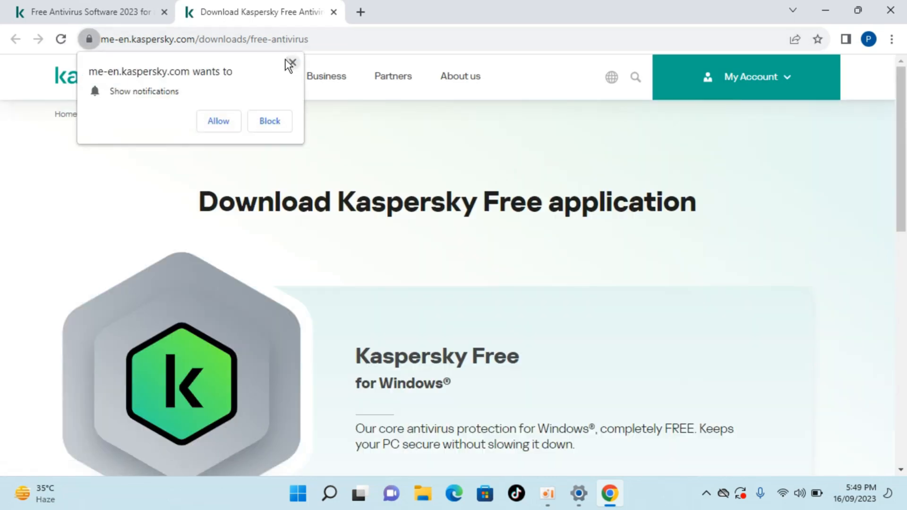
pyautogui.click(291, 64)
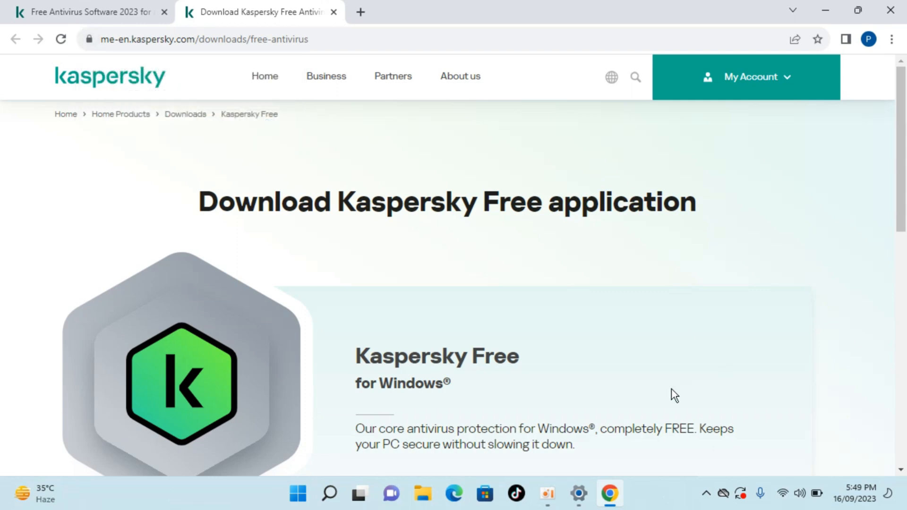
pyautogui.scroll(-3)
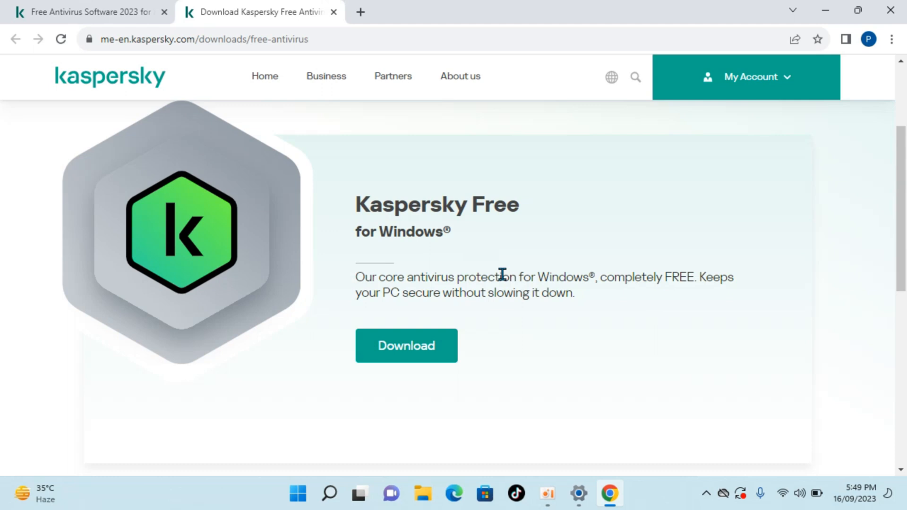
pyautogui.moveTo(640, 363)
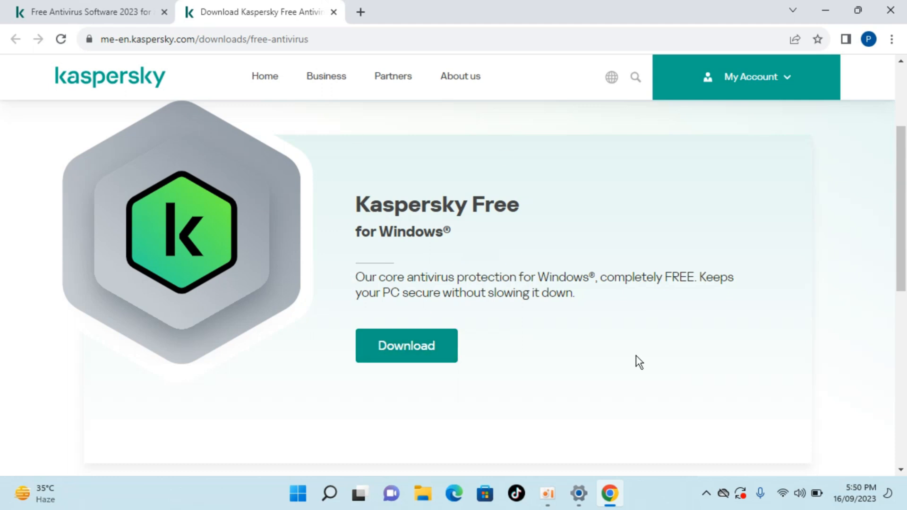
pyautogui.click(405, 345)
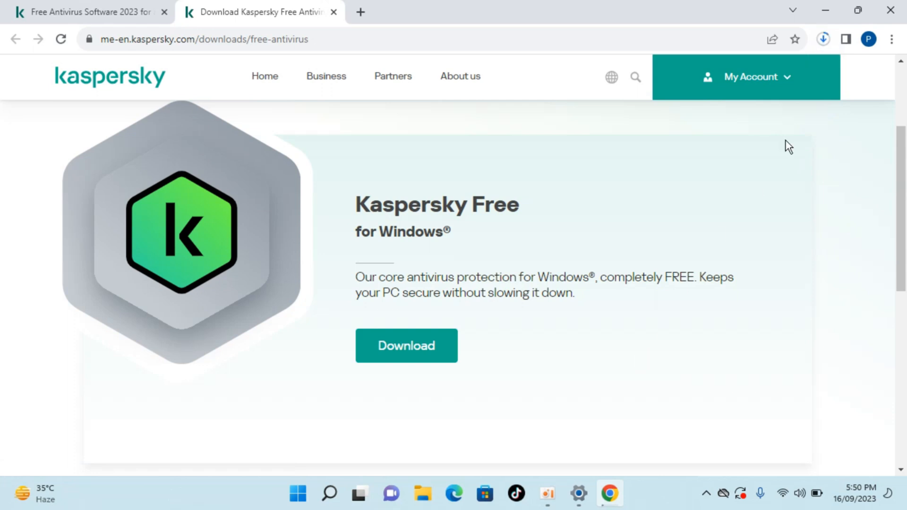
# - Run the downloaded startup.exe (4.5 MB) from Chrome's recent downloads list
pyautogui.click(822, 39)
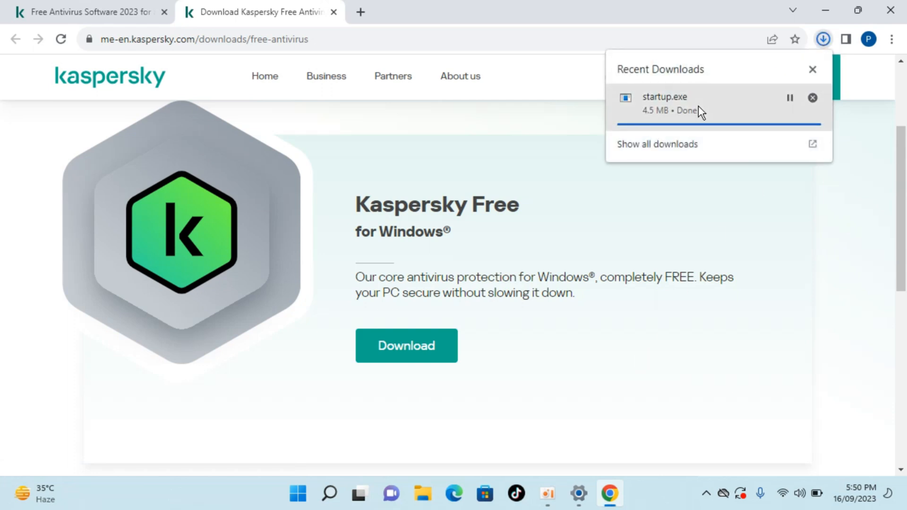
pyautogui.click(812, 69)
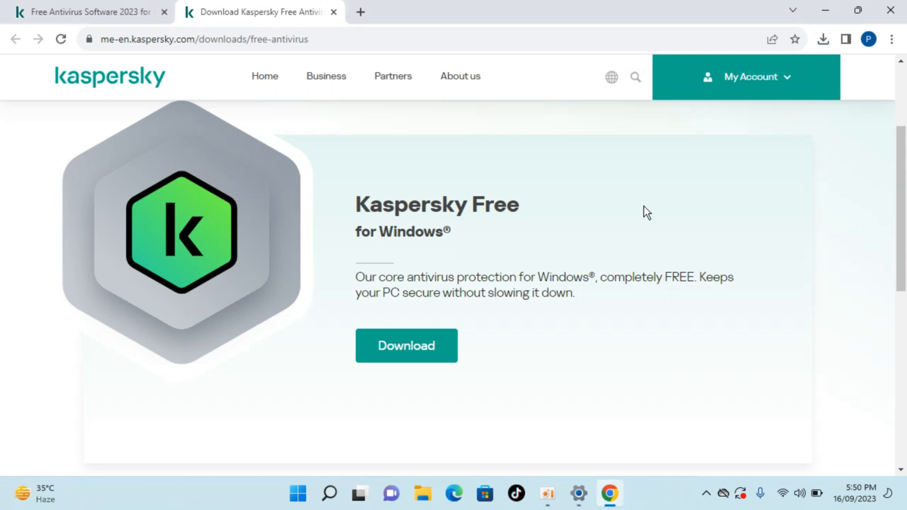
# - Start the Kaspersky Free setup with Kaspersky Security Network participation turned off
pyautogui.click(405, 346)
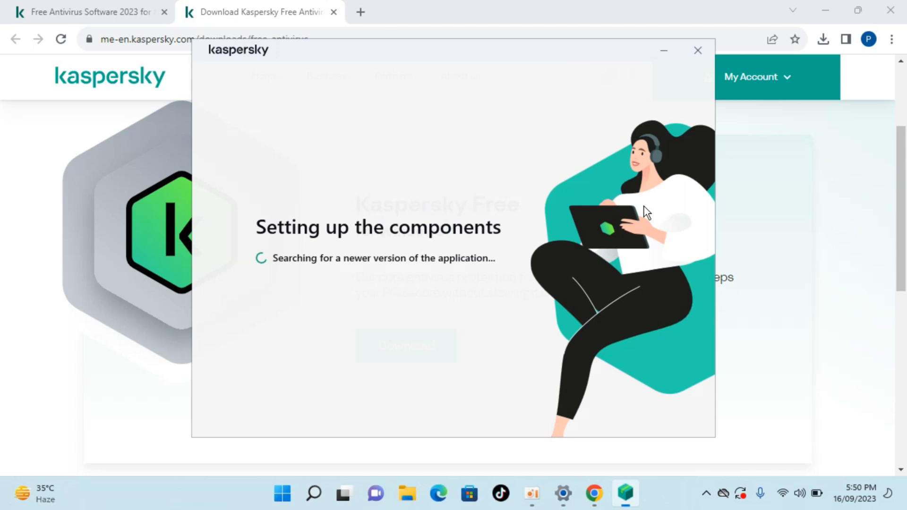
pyautogui.moveTo(314, 271)
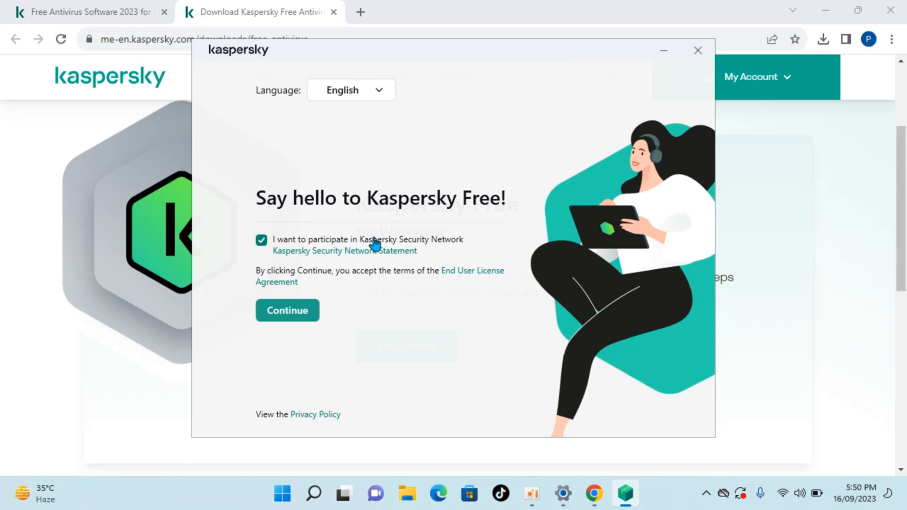
pyautogui.click(261, 240)
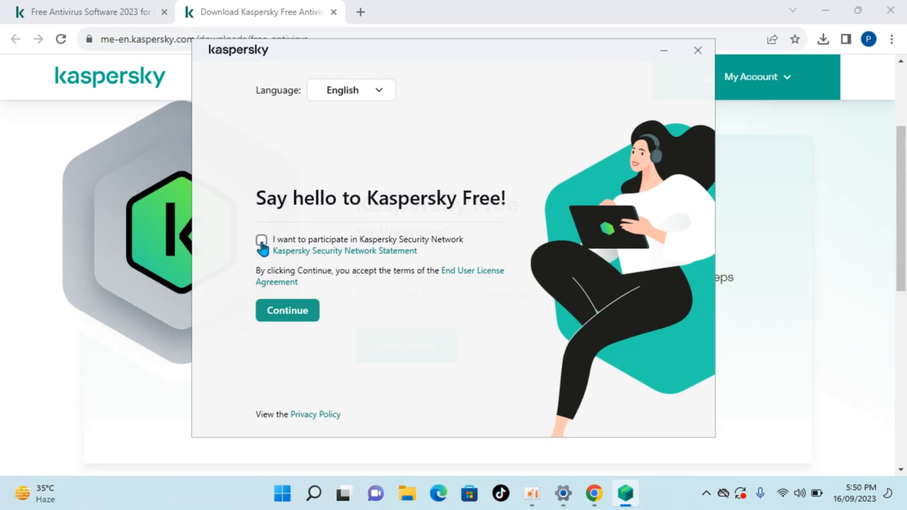
pyautogui.click(287, 310)
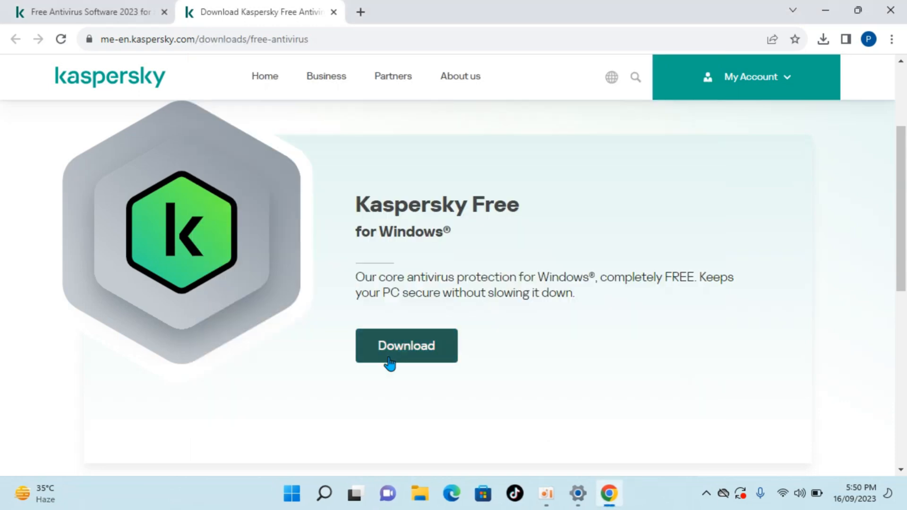
pyautogui.click(405, 345)
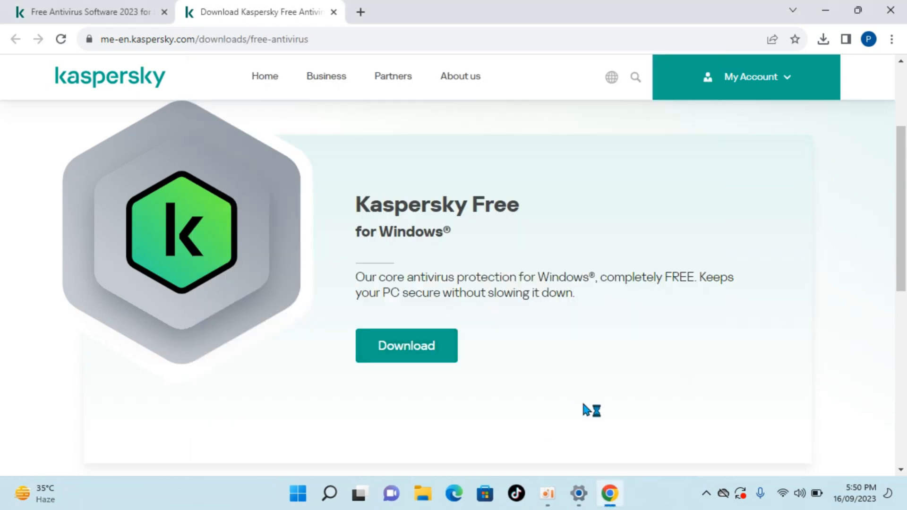
# - Begin installing Kaspersky Free so anti-virus protection setup starts running
pyautogui.click(405, 345)
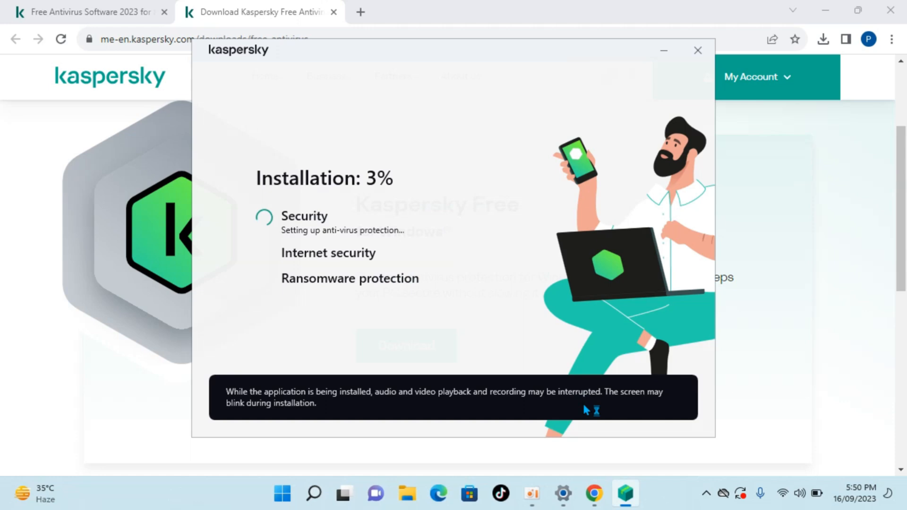
pyautogui.moveTo(403, 330)
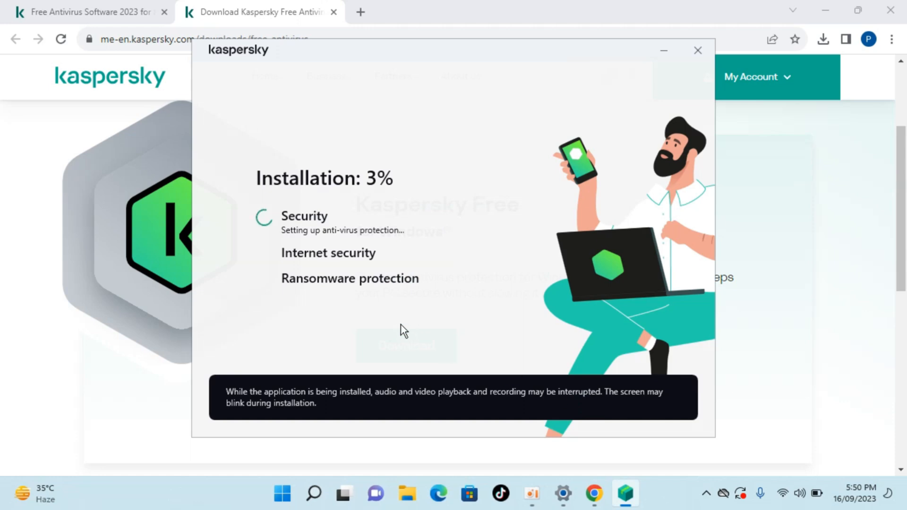
pyautogui.moveTo(317, 171)
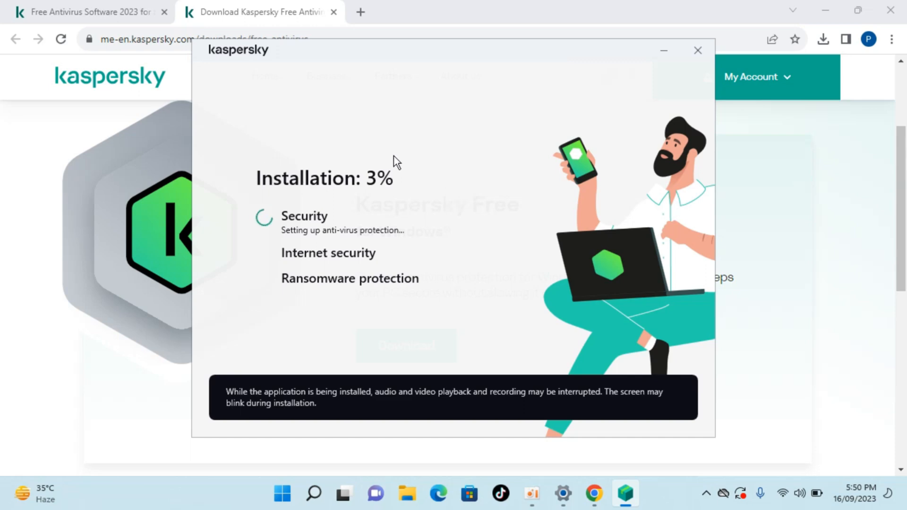
pyautogui.moveTo(372, 190)
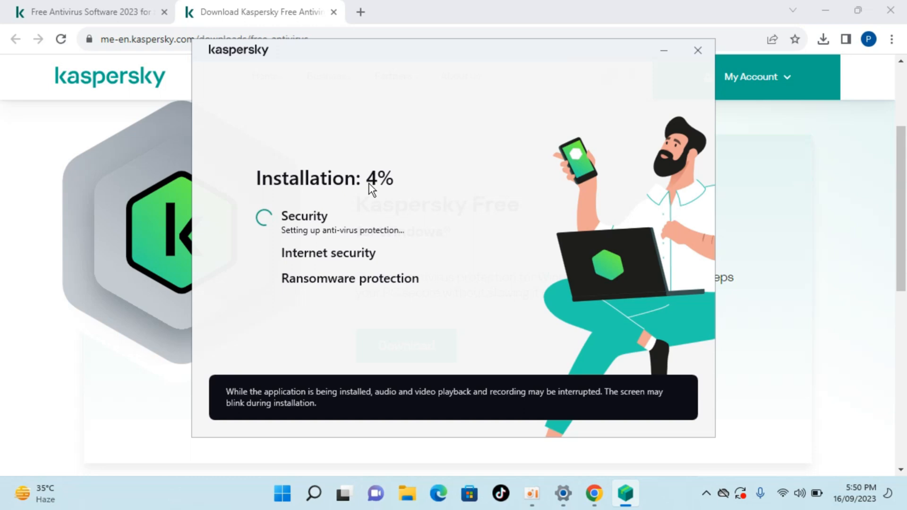
pyautogui.moveTo(338, 164)
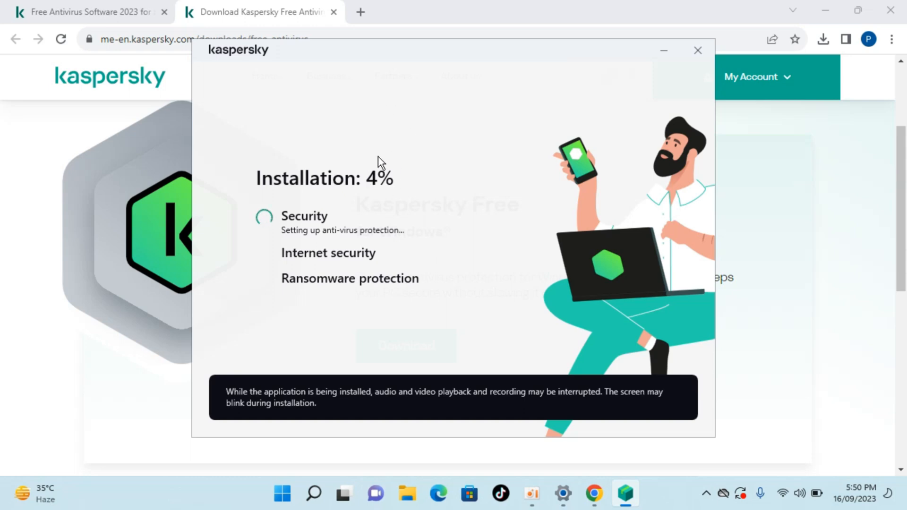
pyautogui.moveTo(450, 198)
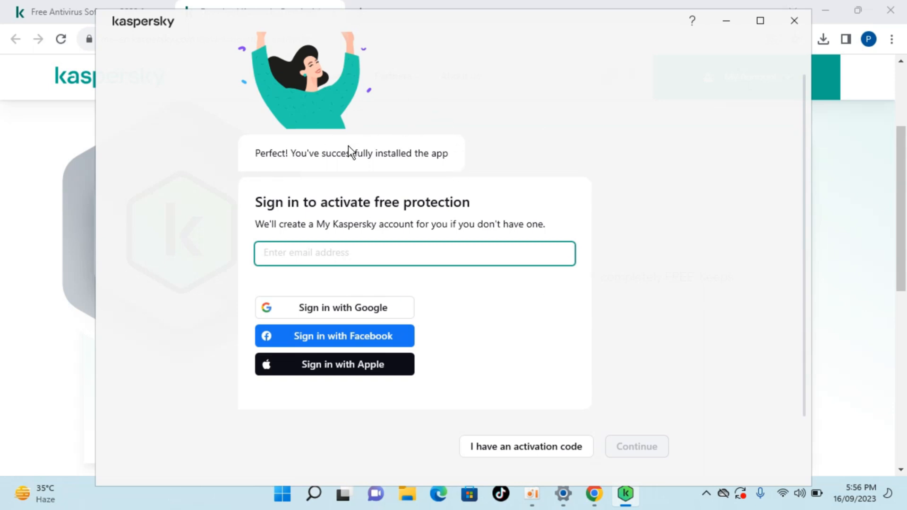
pyautogui.moveTo(295, 332)
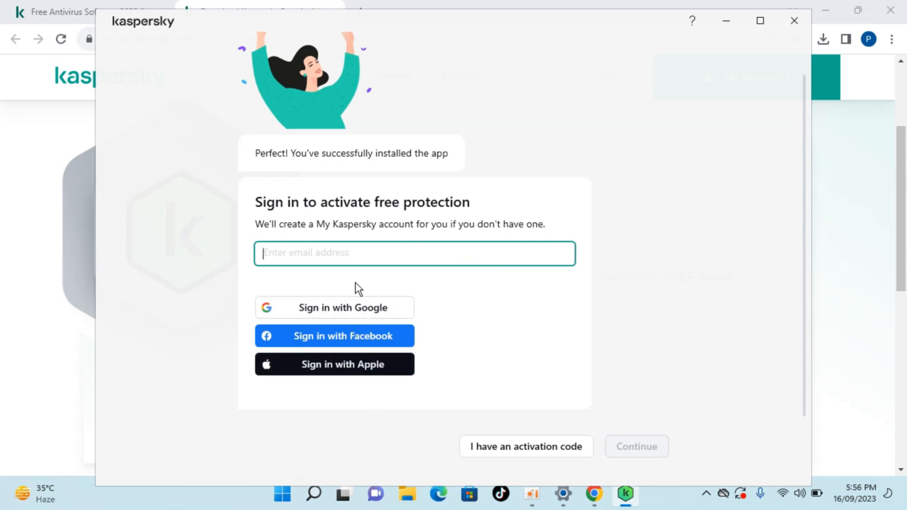
pyautogui.moveTo(556, 179)
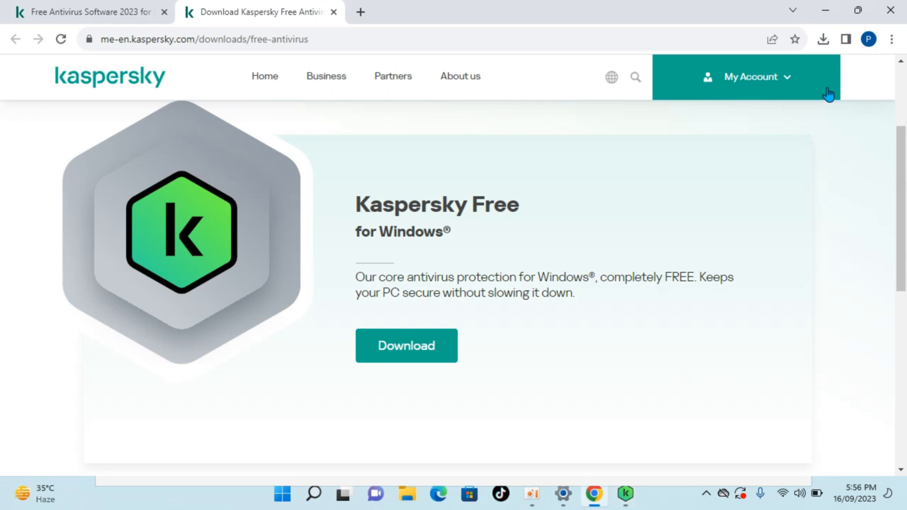
# - Go to the My Kaspersky portal via My Account > My Kaspersky
pyautogui.click(752, 77)
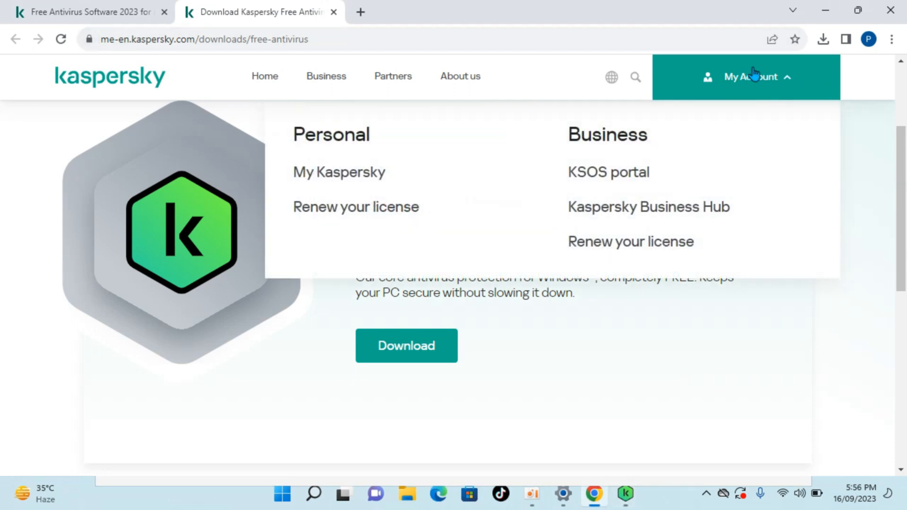
pyautogui.click(338, 172)
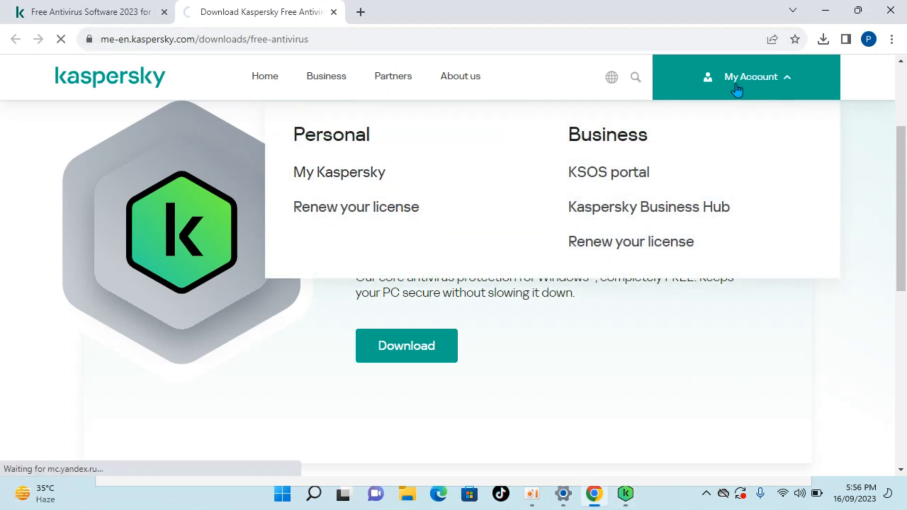
pyautogui.click(338, 171)
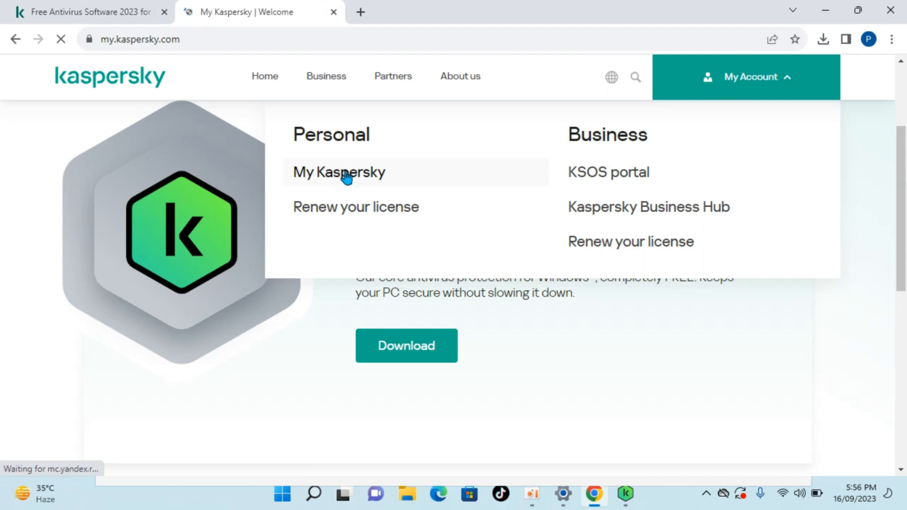
pyautogui.click(338, 172)
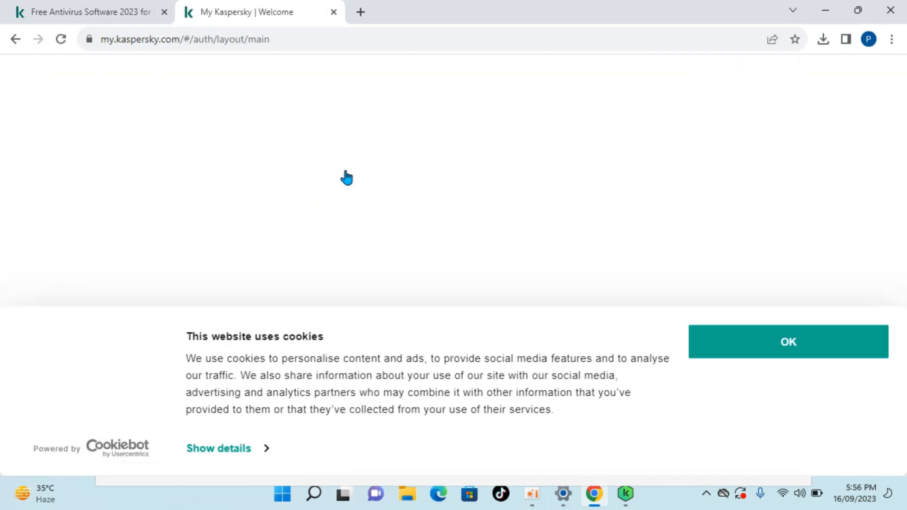
# - Accept the cookie notice and switch to the Sign up form with email and password fields
pyautogui.click(787, 341)
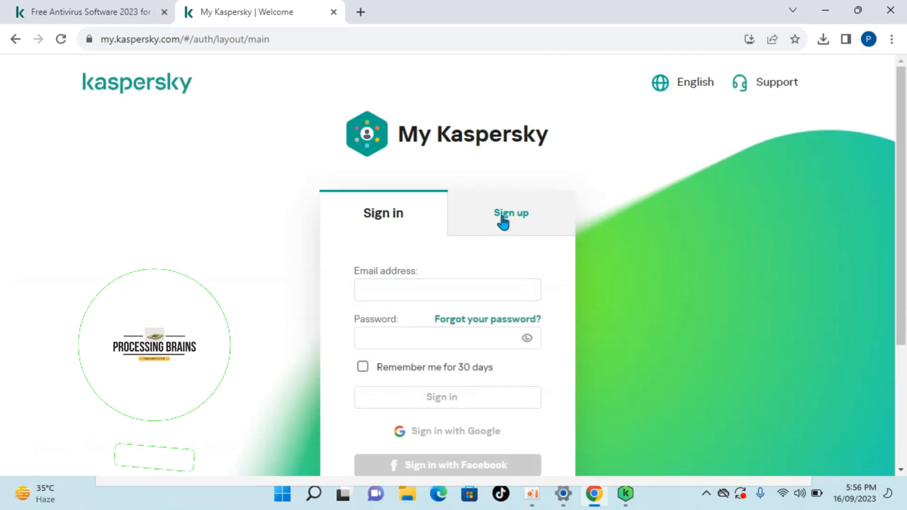
pyautogui.click(510, 213)
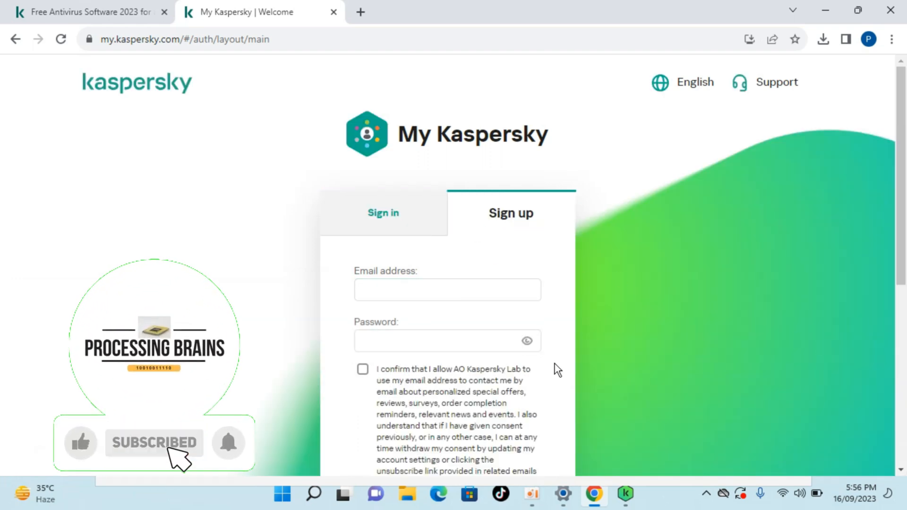